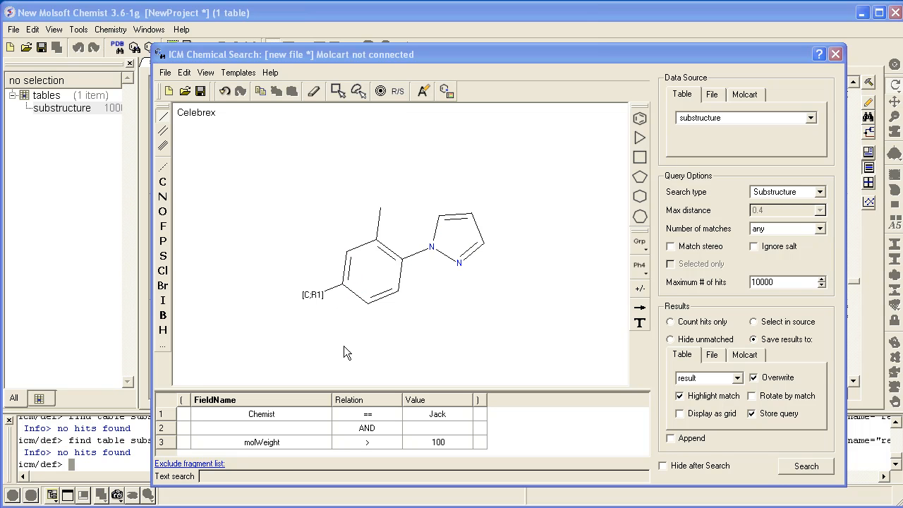
pyautogui.moveTo(333, 417)
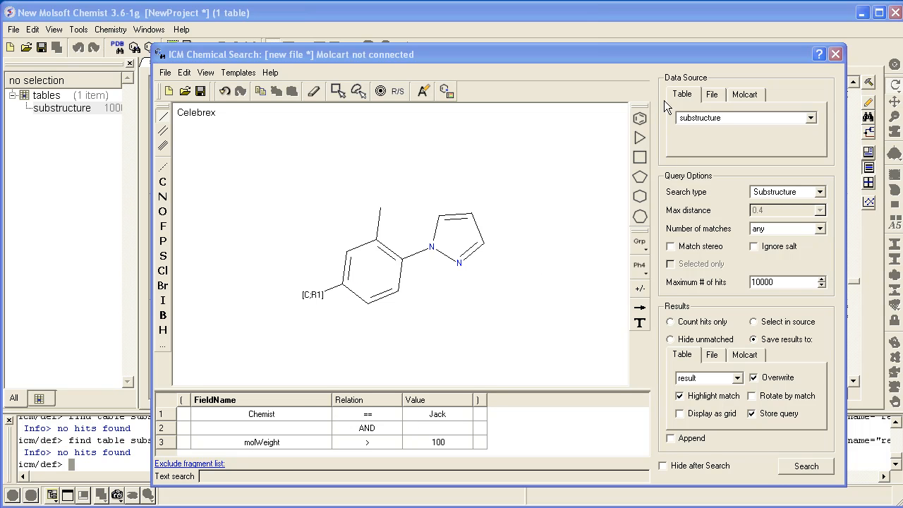
pyautogui.moveTo(745, 203)
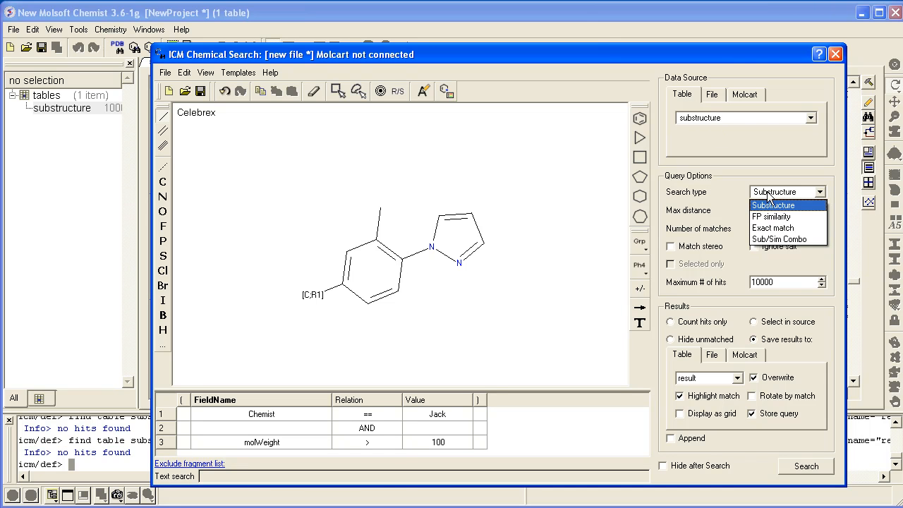
# - Make the Celebrex query an FP similarity search with maximum distance 0.4
pyautogui.click(770, 217)
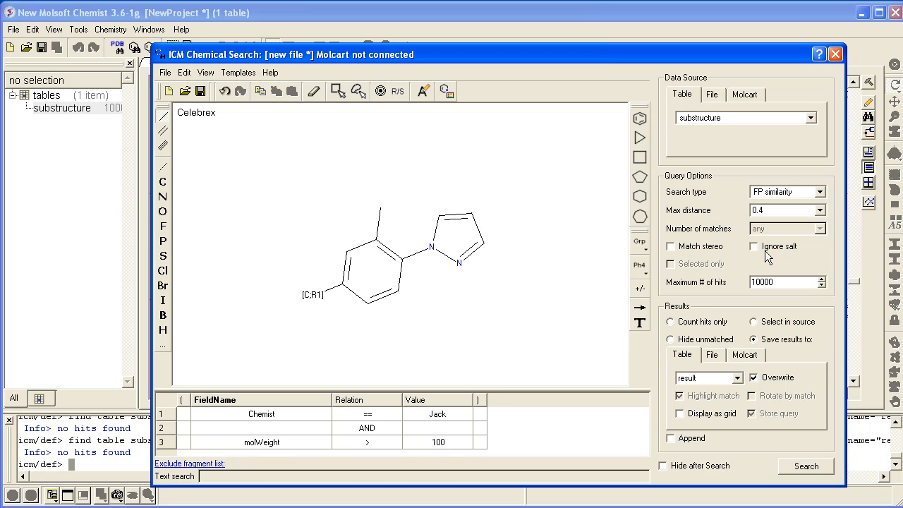
pyautogui.moveTo(755, 260)
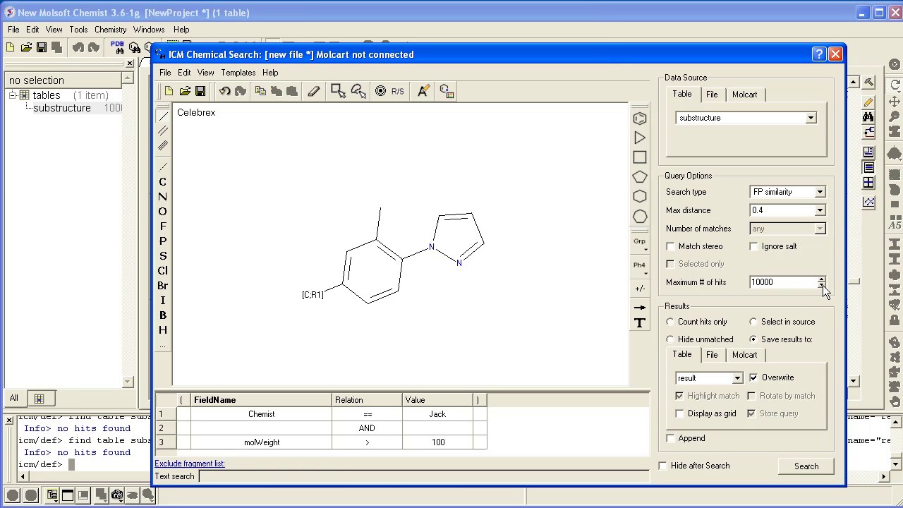
pyautogui.moveTo(756, 319)
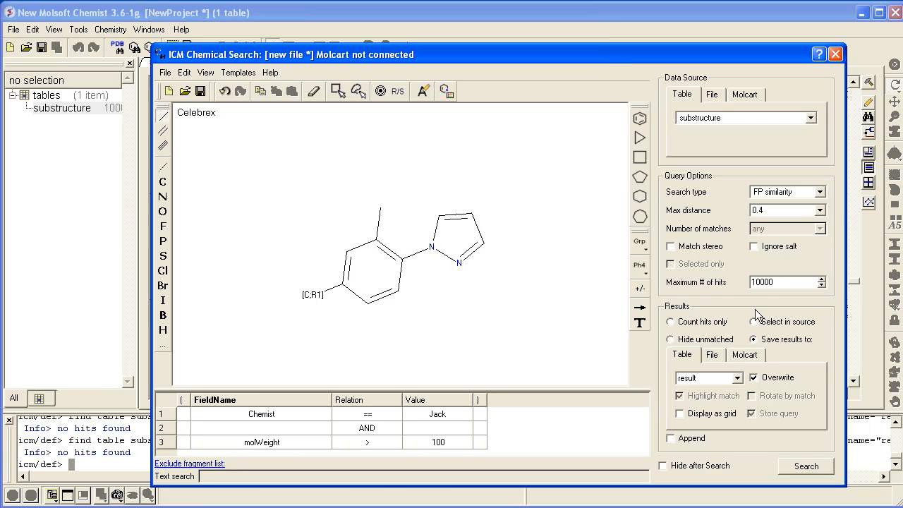
pyautogui.moveTo(722, 322)
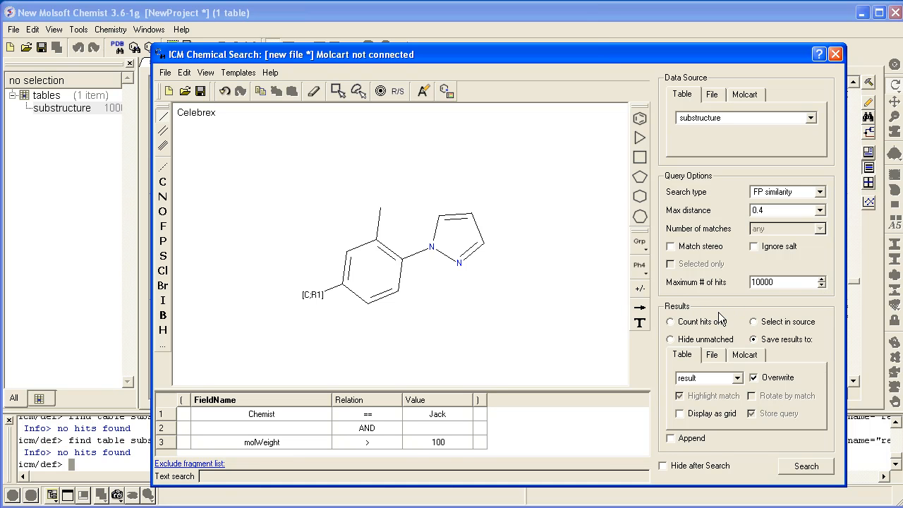
# - Switch results from counting hits only to selecting matches in the source table
pyautogui.click(669, 321)
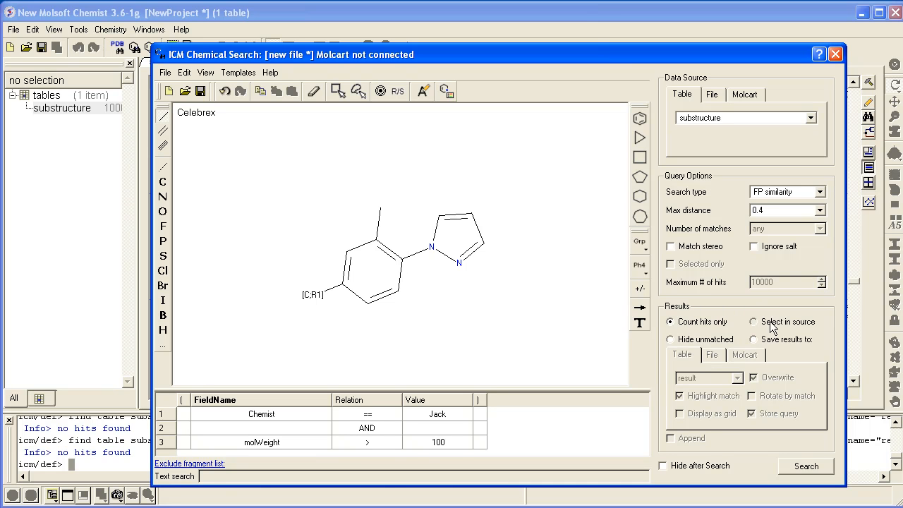
pyautogui.click(750, 322)
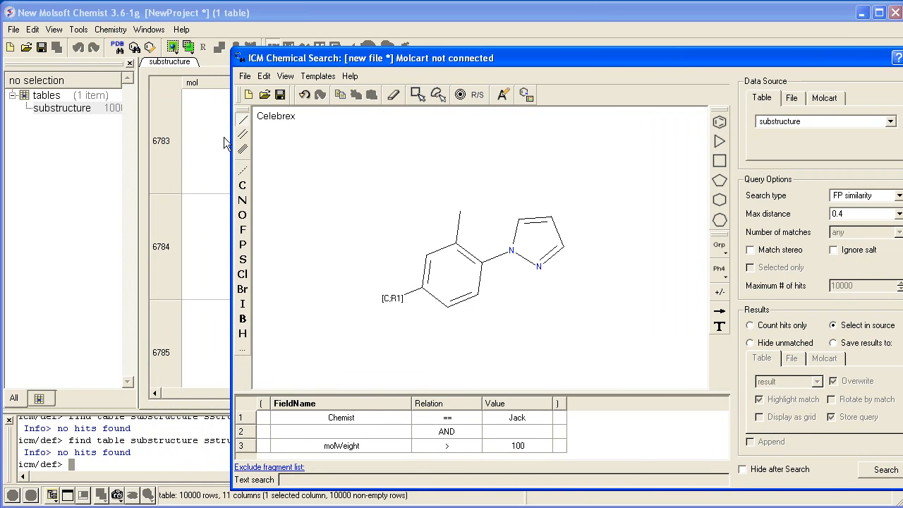
pyautogui.moveTo(175, 155)
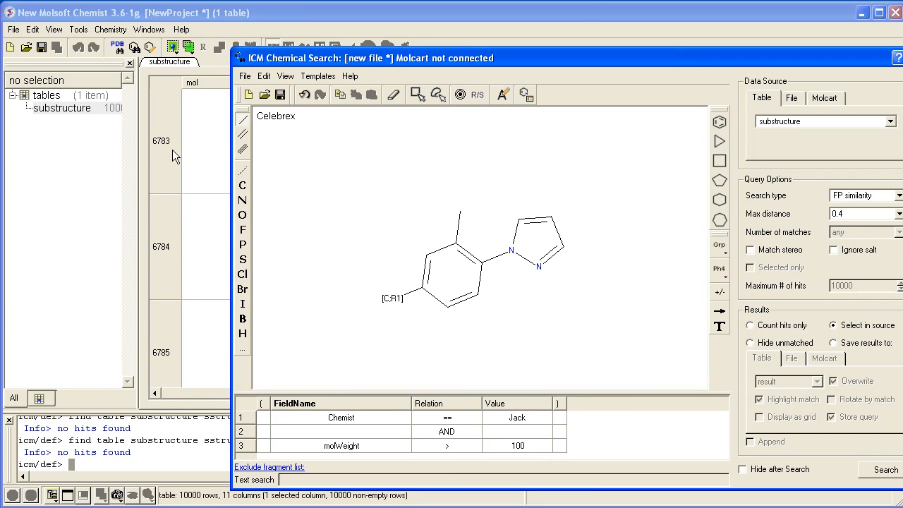
pyautogui.moveTo(577, 316)
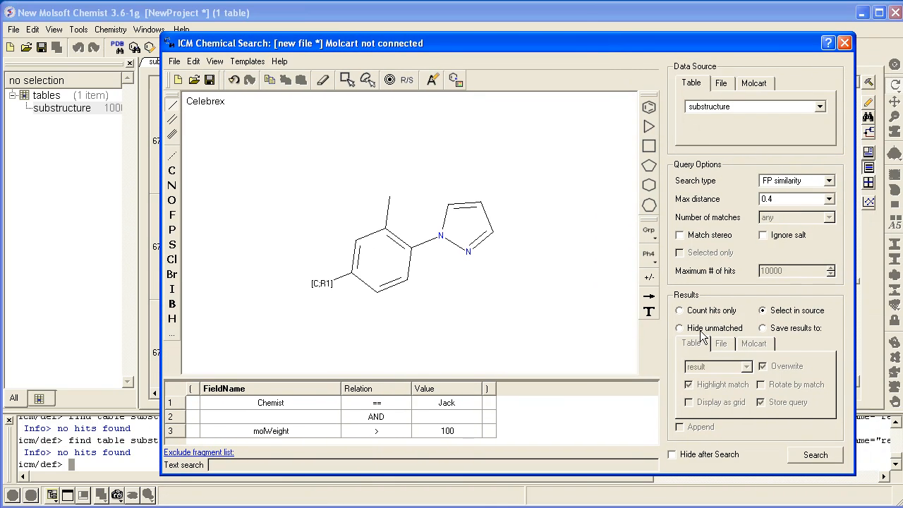
# - Save hits to a new table named 'result', overwriting rather than appending
pyautogui.click(679, 327)
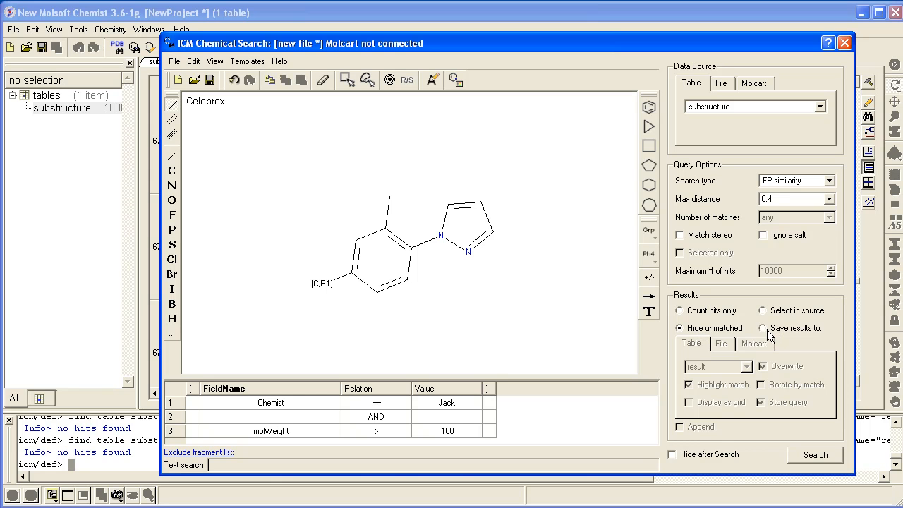
pyautogui.click(759, 327)
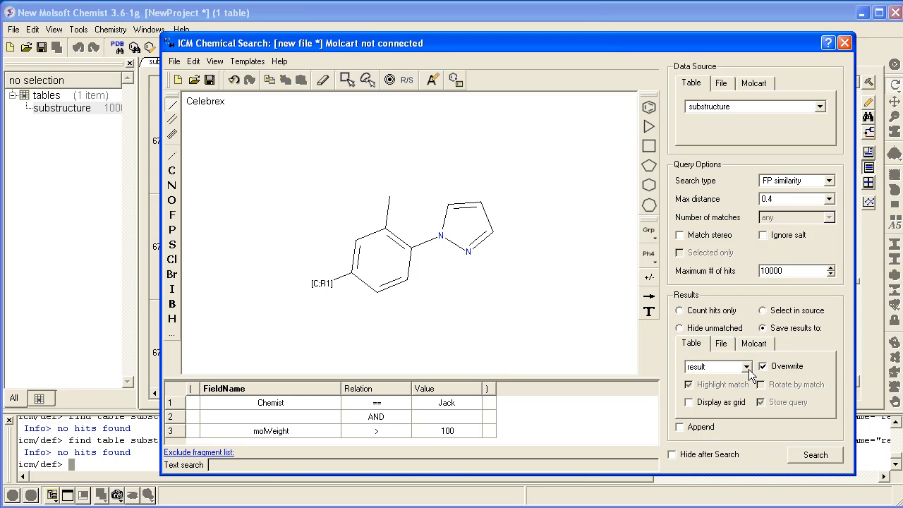
pyautogui.click(721, 344)
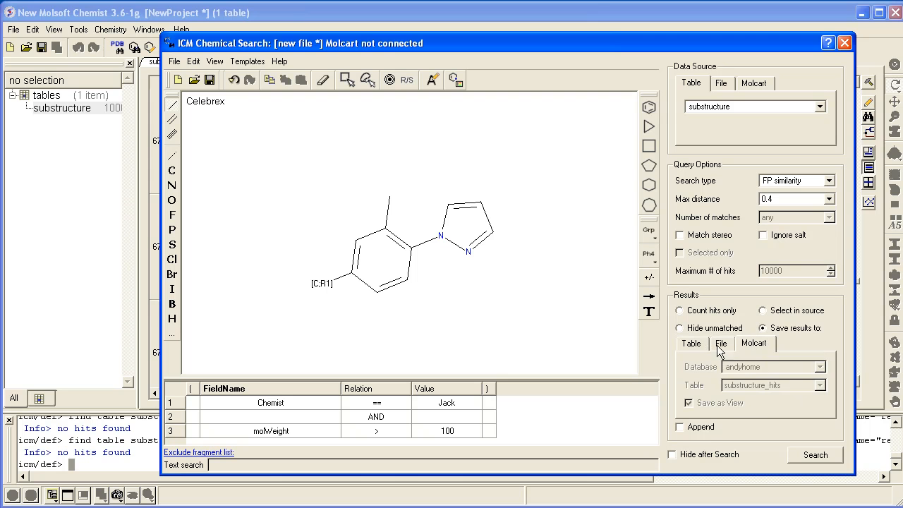
pyautogui.click(691, 344)
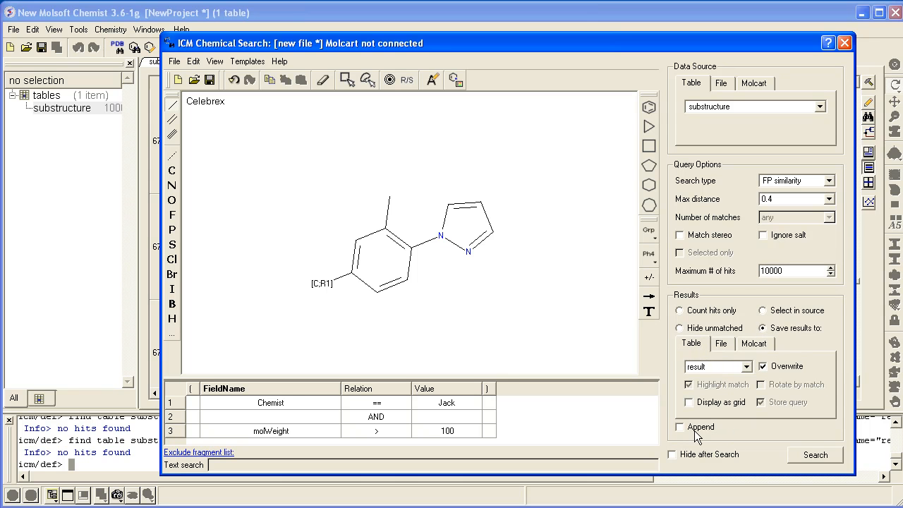
pyautogui.click(679, 426)
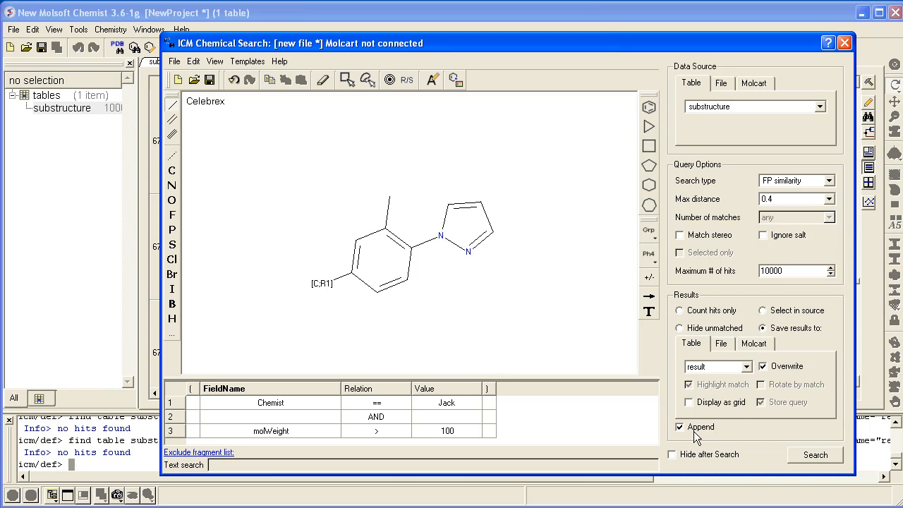
pyautogui.click(677, 426)
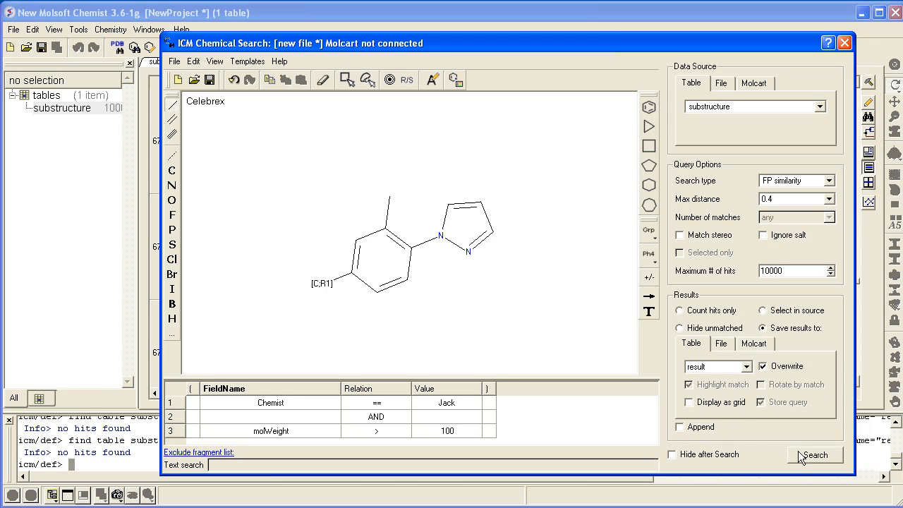